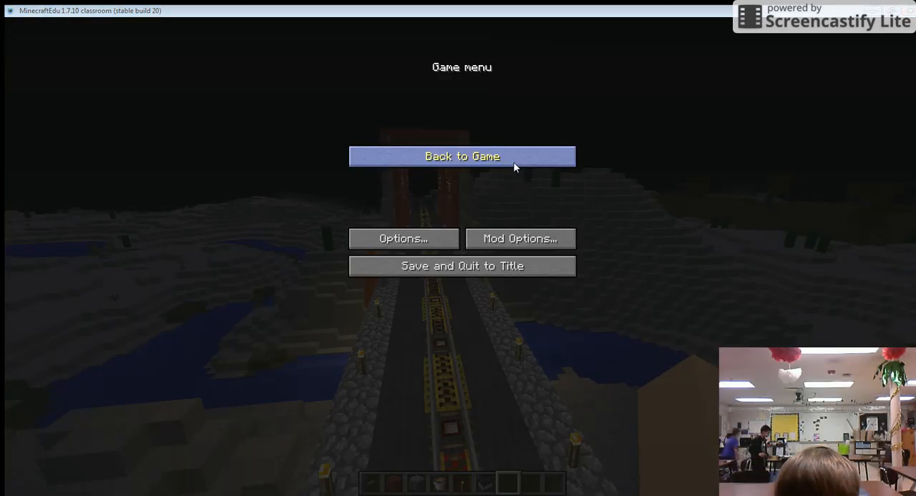
# - Resume the game and move forward behind the minecart to look along the rail deck
pyautogui.click(461, 156)
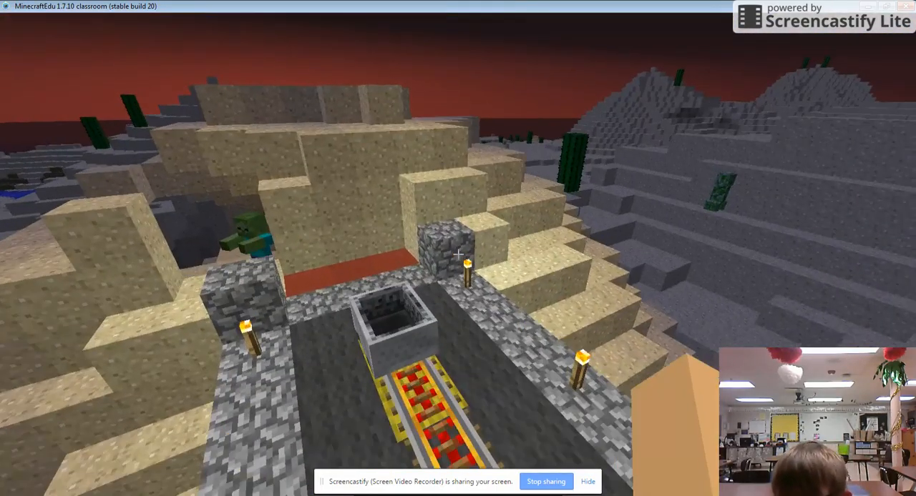
pyautogui.moveTo(458, 251)
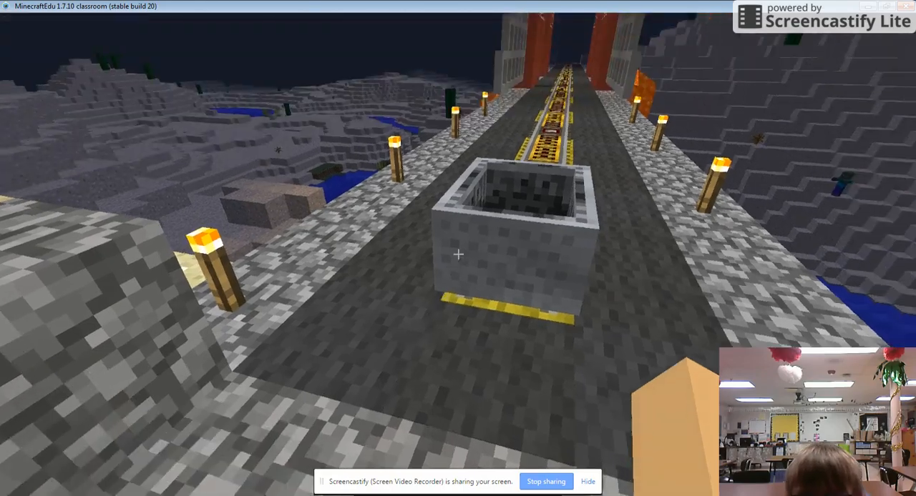
pyautogui.press('w')
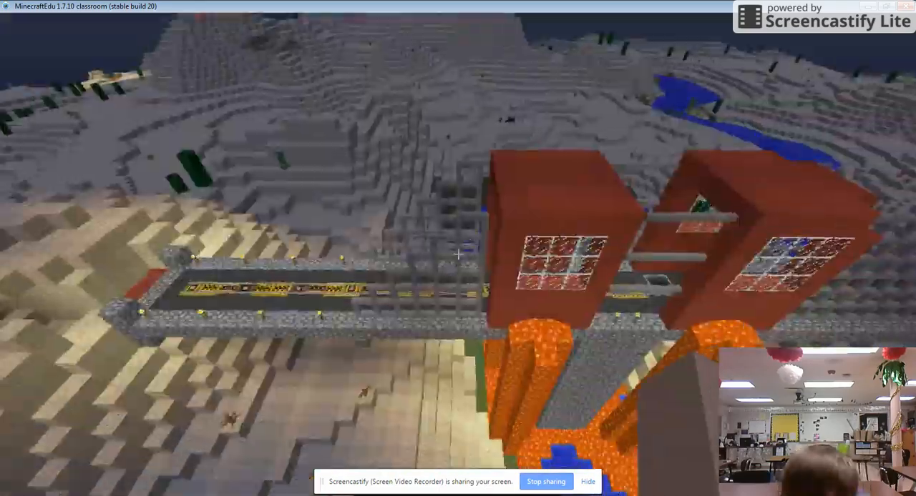
pyautogui.moveTo(458, 254)
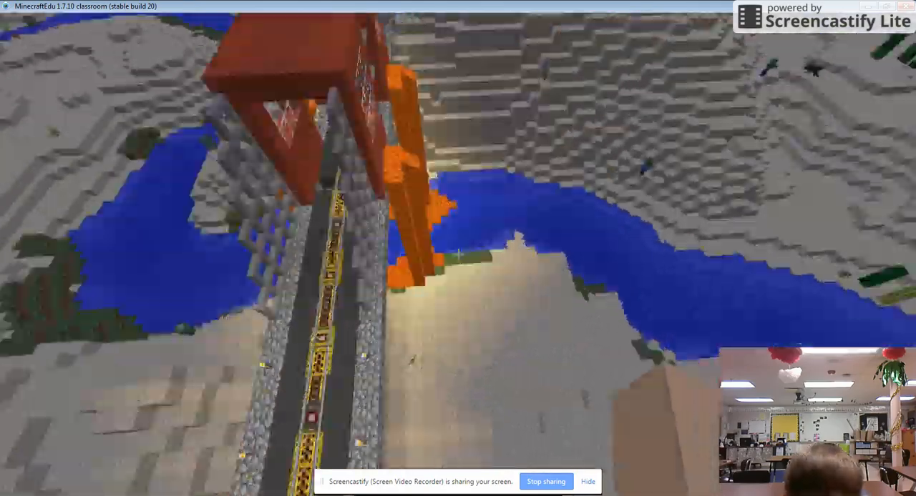
# - After flying over the towers, lava and river, bring up the game menu again
pyautogui.press('Escape')
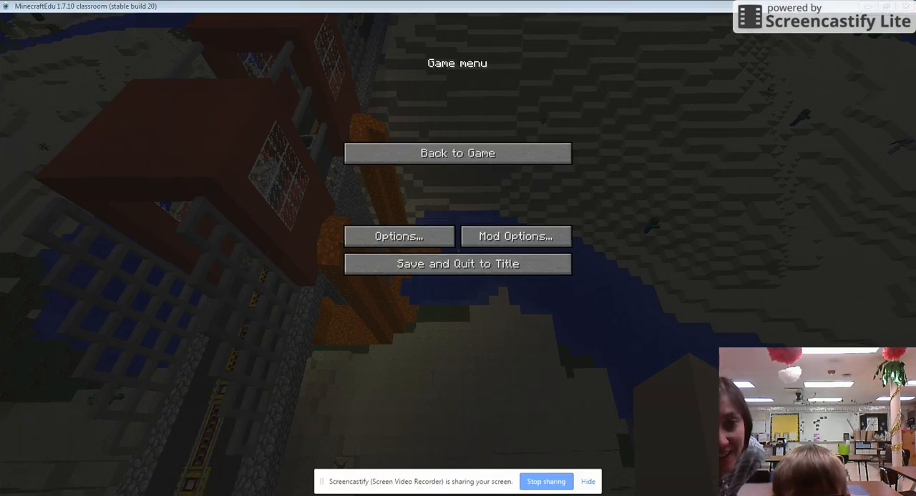
pyautogui.moveTo(880, 67)
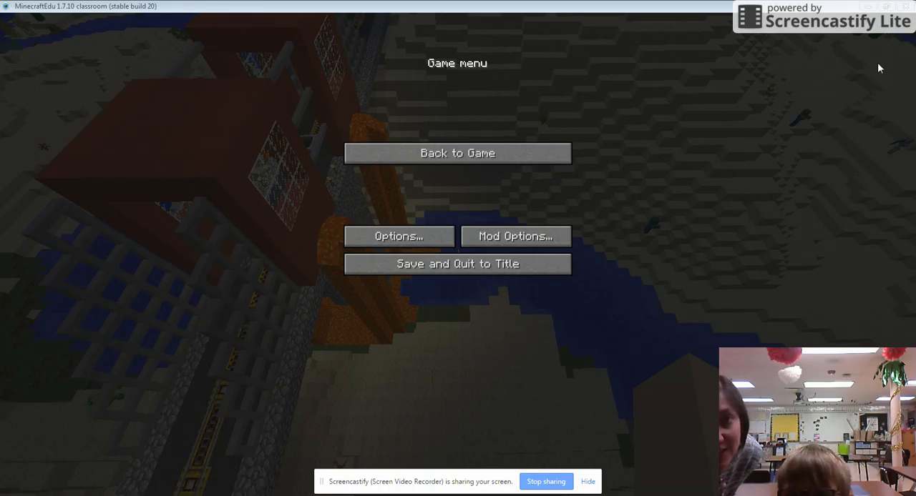